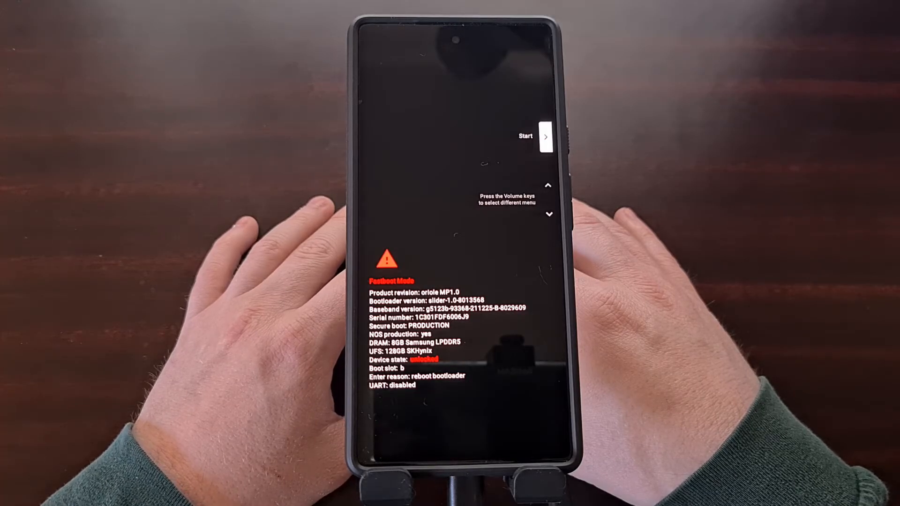
Step: Clear the premature lock command and run 'fastboot devices' to confirm the phone is connected
type("fastboot flashing lock")
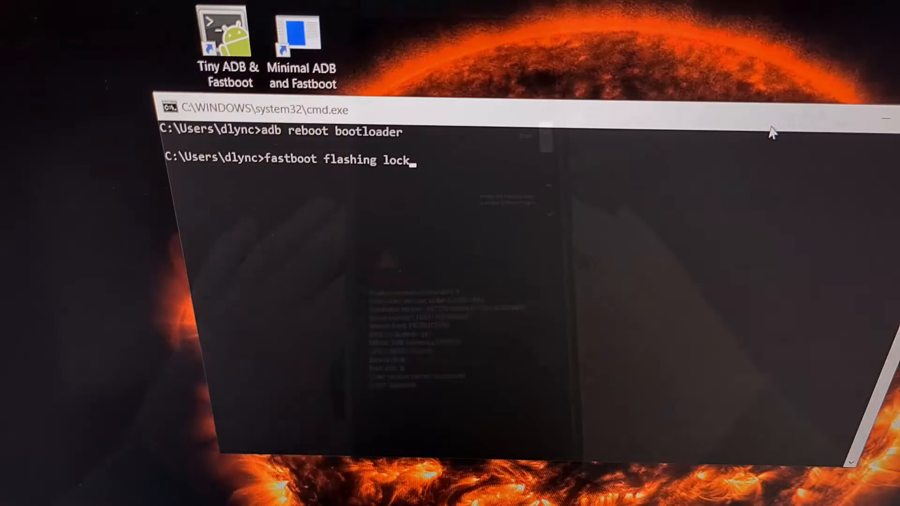
key("Backspace")
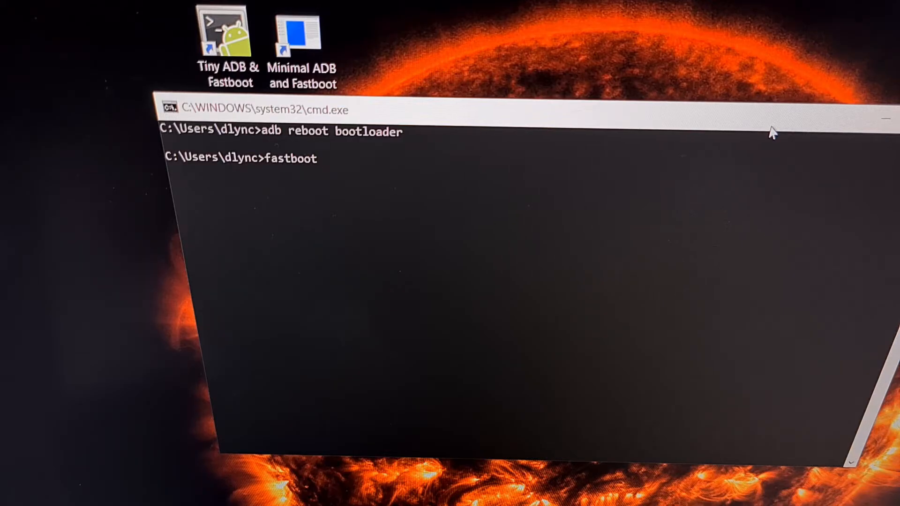
type("devices")
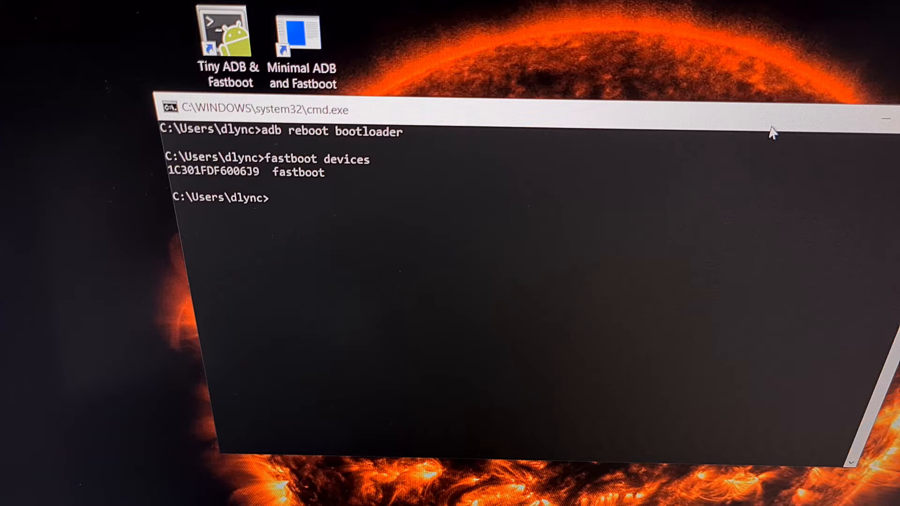
mouse_move(617, 149)
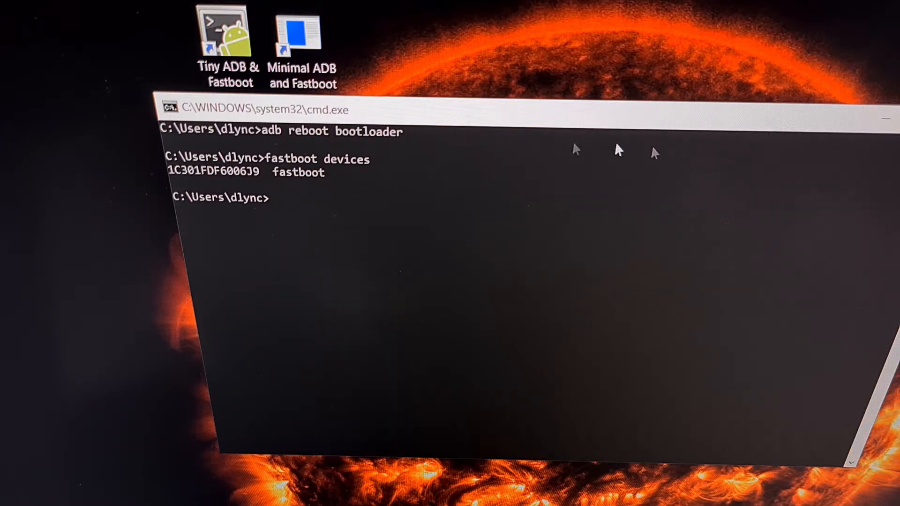
mouse_move(322, 173)
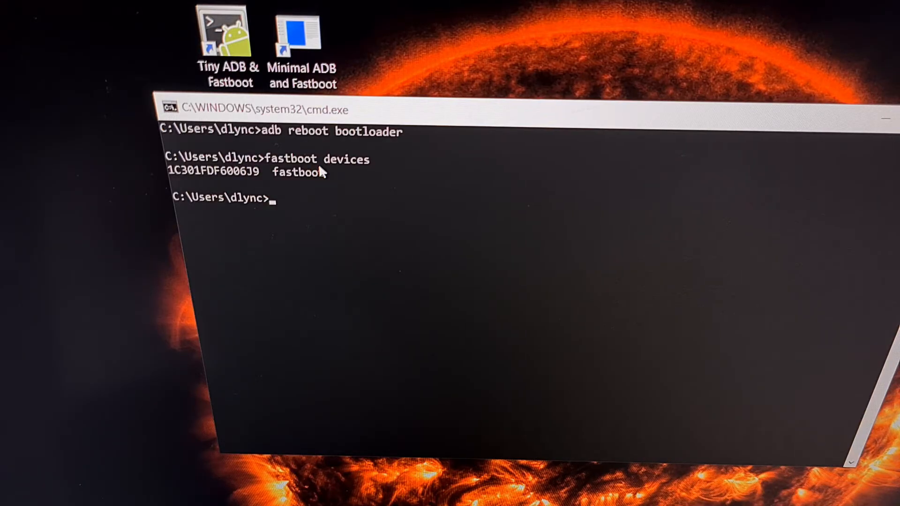
Step: Run 'fastboot flashing lock' and receive the OKAY result from the phone
type("fastboot flashing lock")
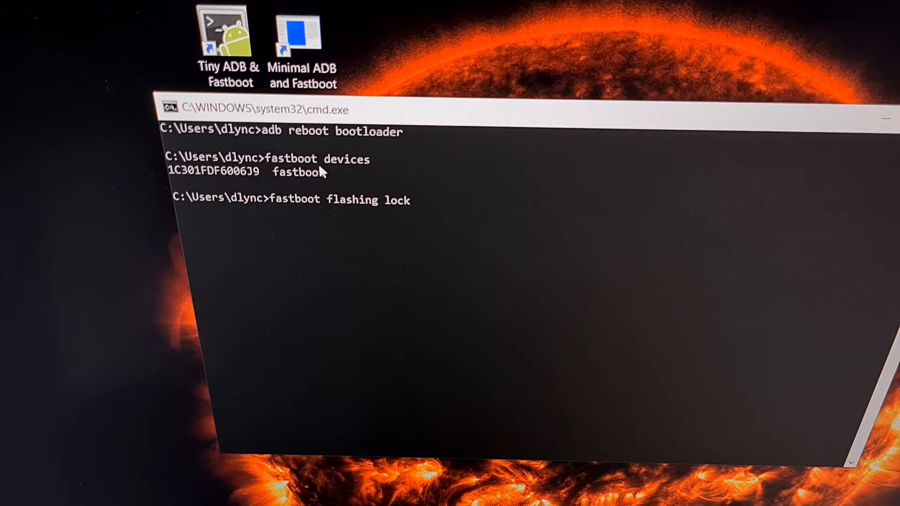
left_click(223, 35)
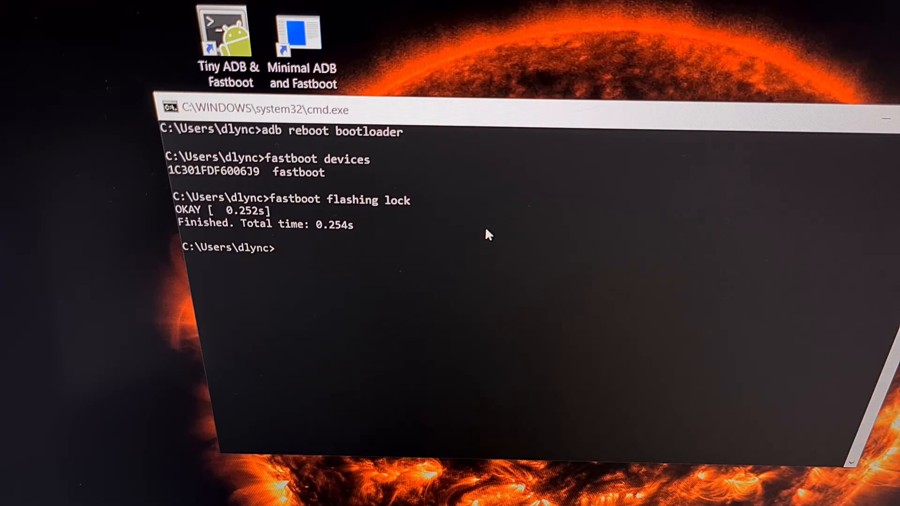
mouse_move(212, 197)
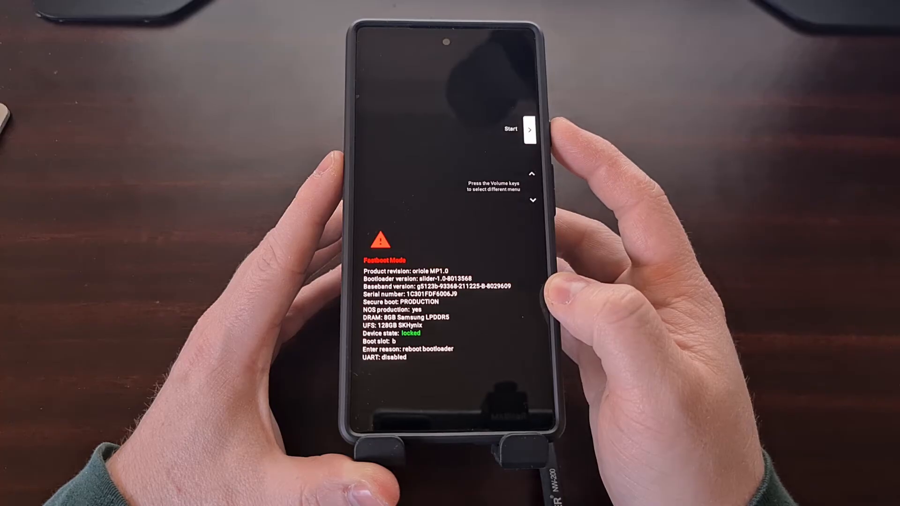
left_click(527, 130)
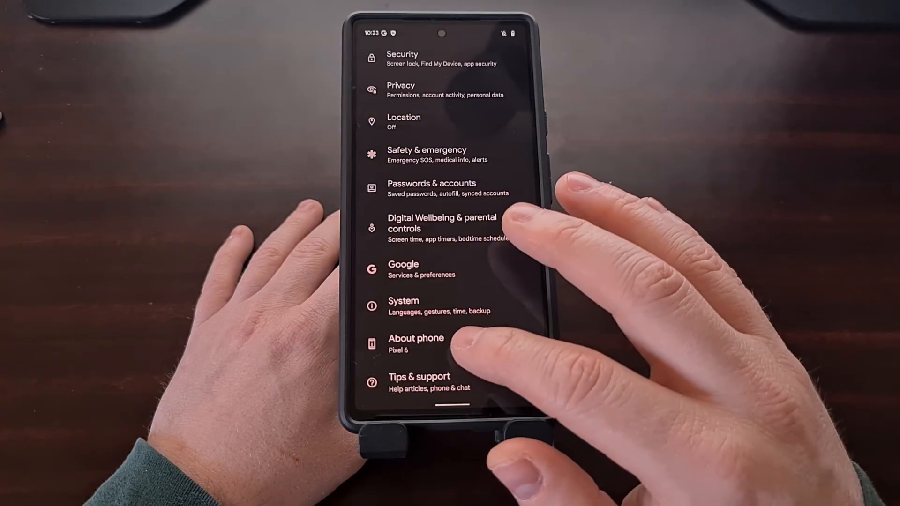
Step: Go into System settings and open the Developer options page
left_click(404, 307)
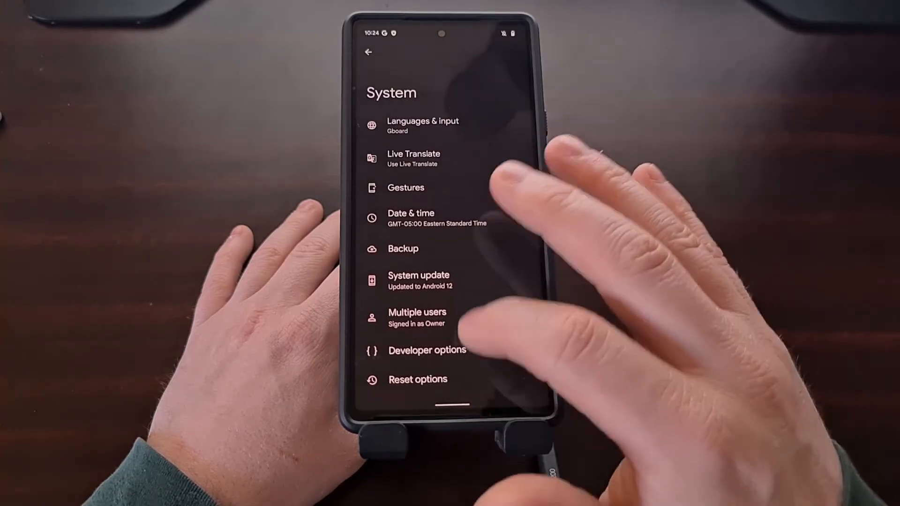
left_click(427, 350)
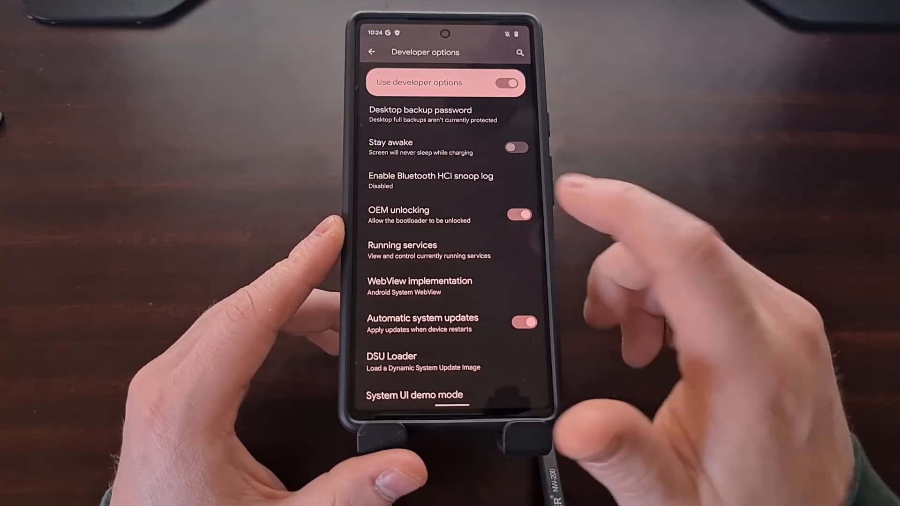
left_click(520, 214)
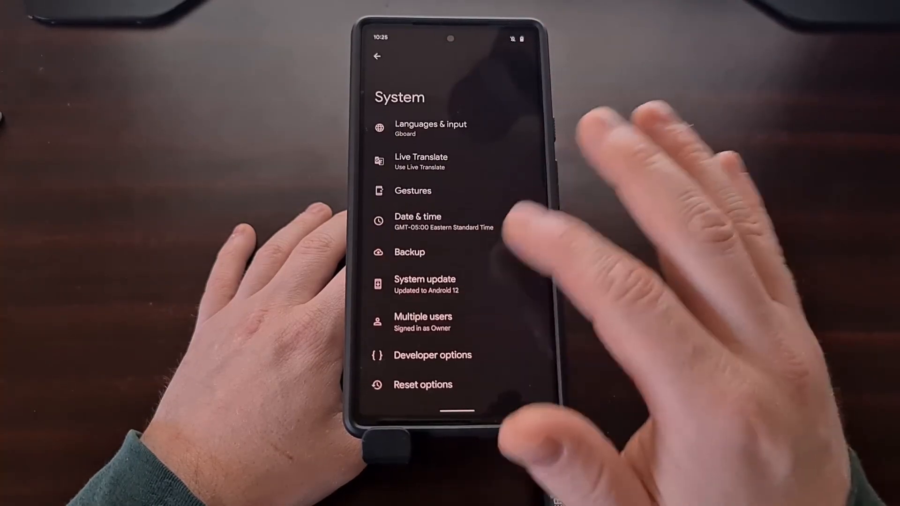
Step: Reopen Developer options and see OEM unlocking switched off
left_click(432, 355)
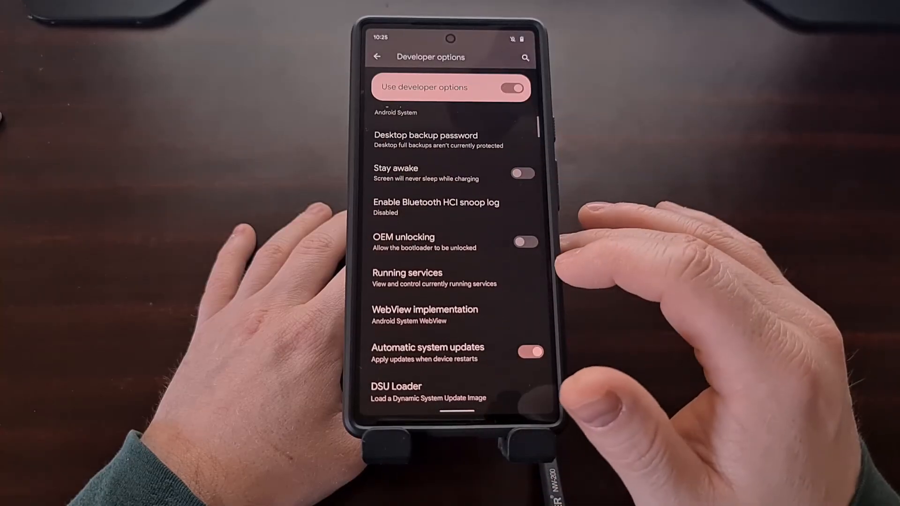